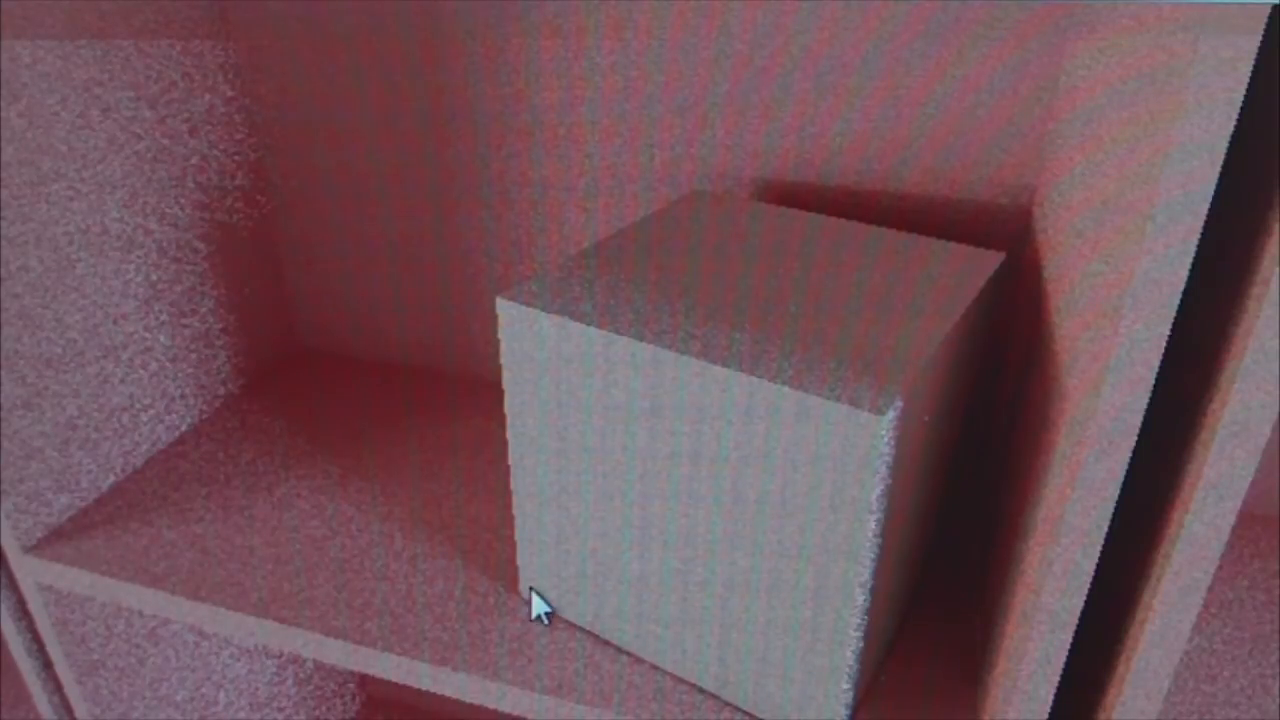
mouse_move(656, 110)
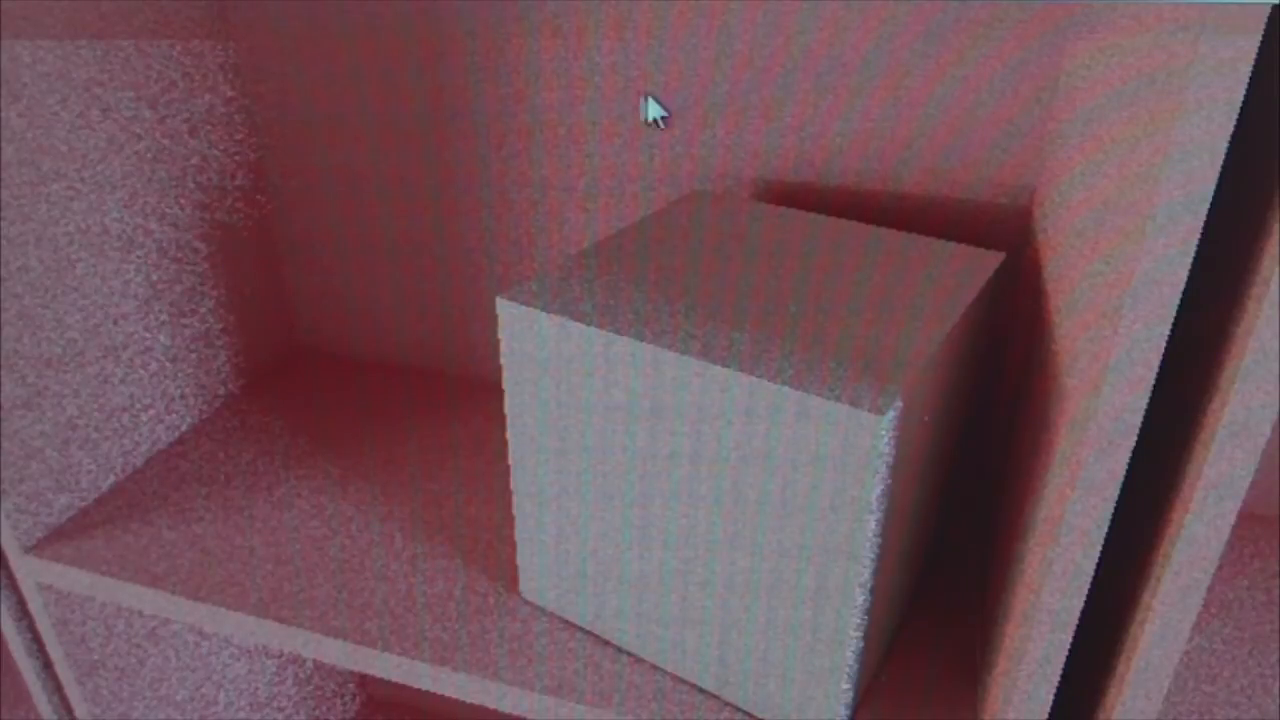
mouse_move(460, 444)
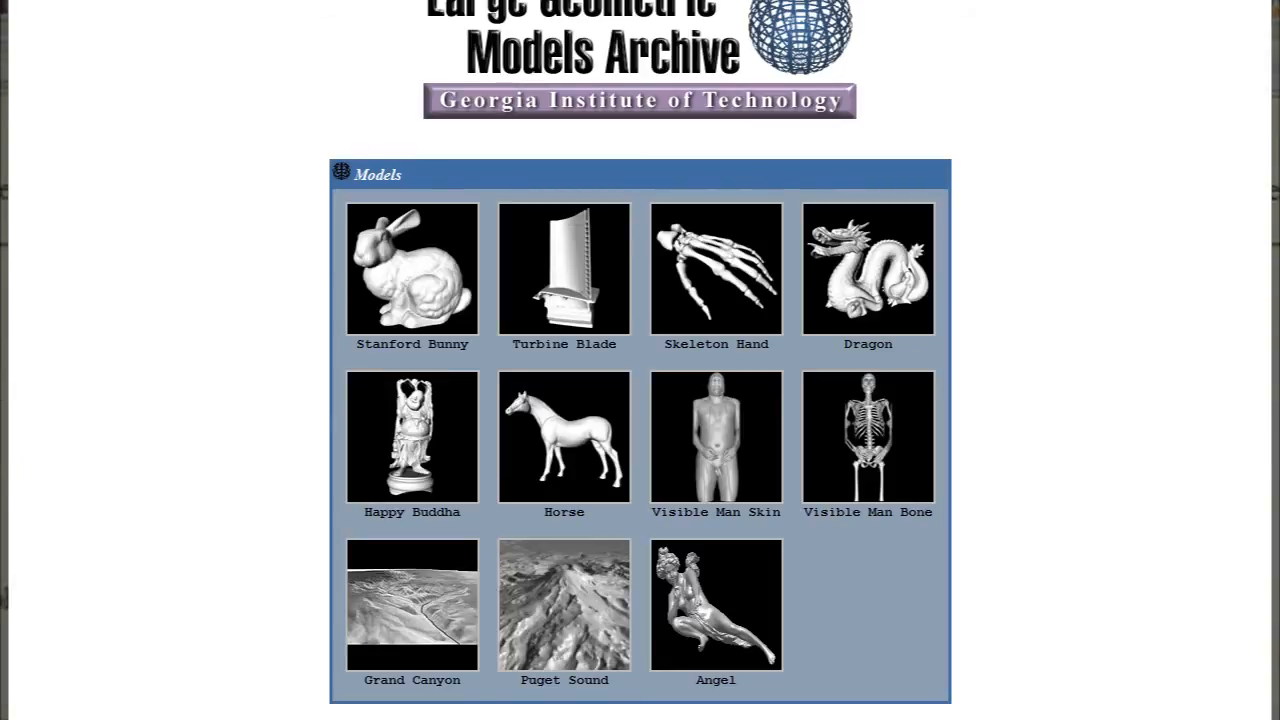
Switch to the Stanford repository page and scroll past the Dragon entry to Happy Buddha.
click(868, 268)
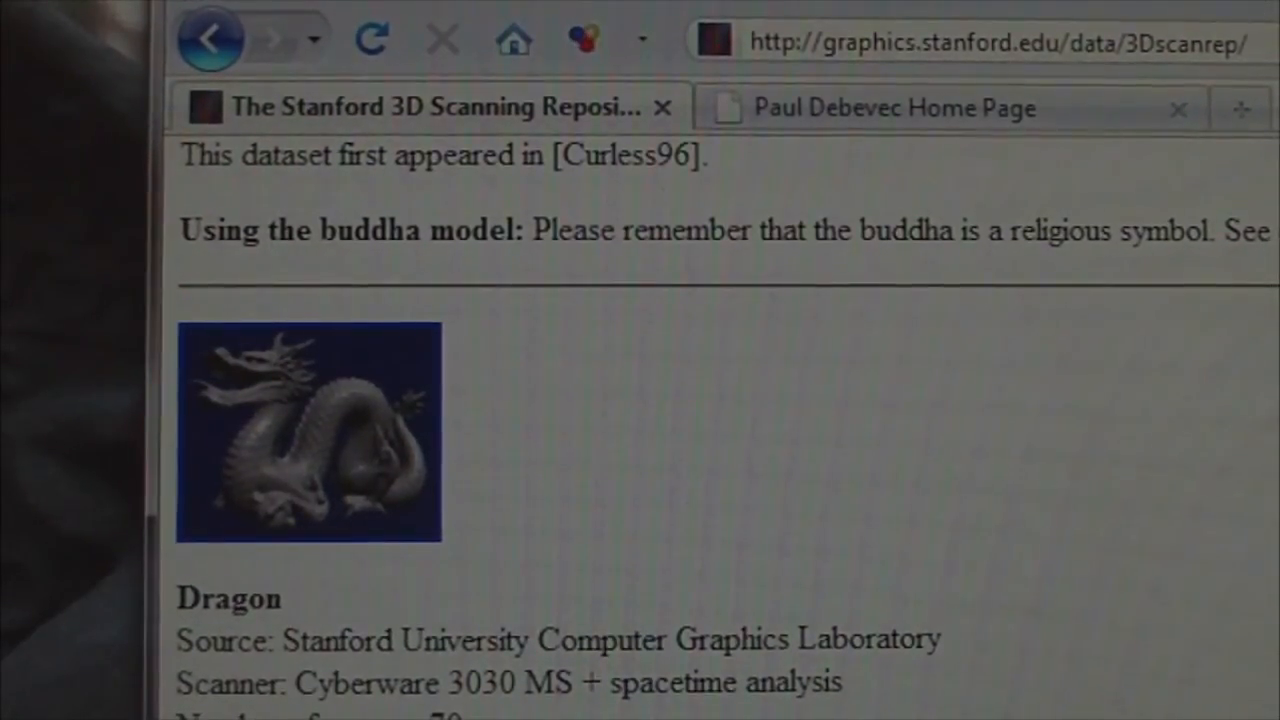
scroll(down, 3)
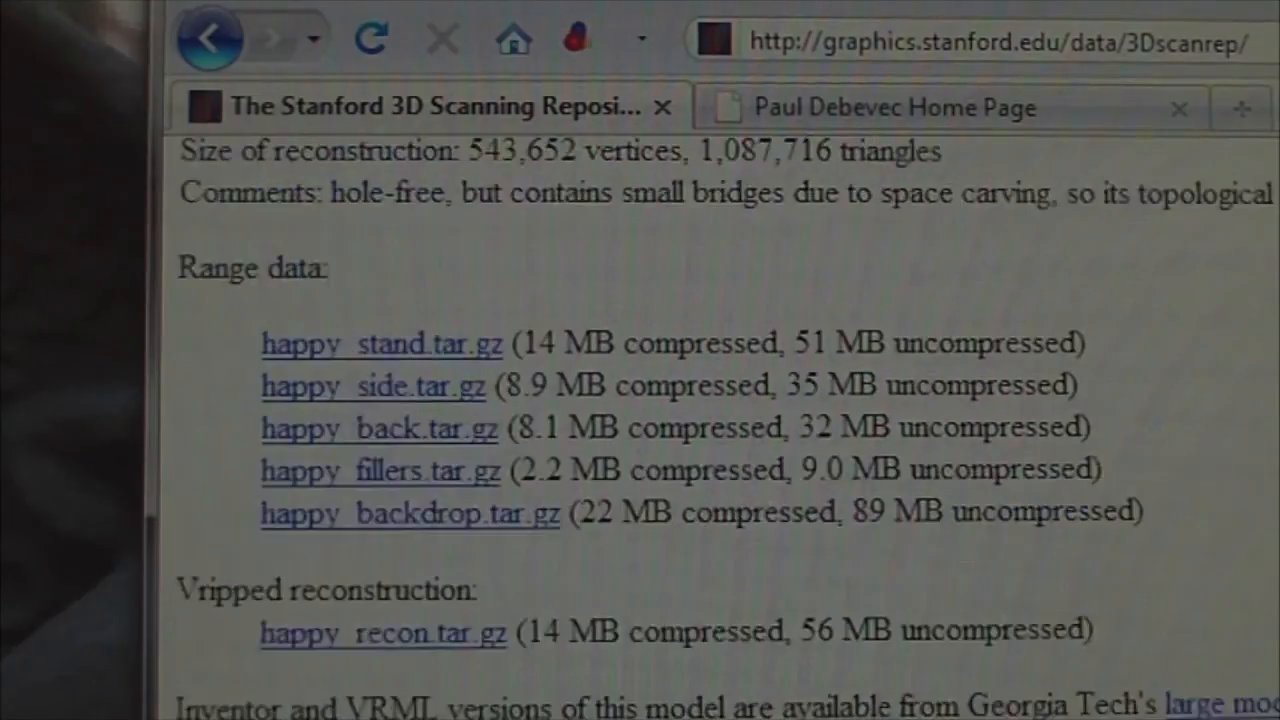
scroll(down, 3)
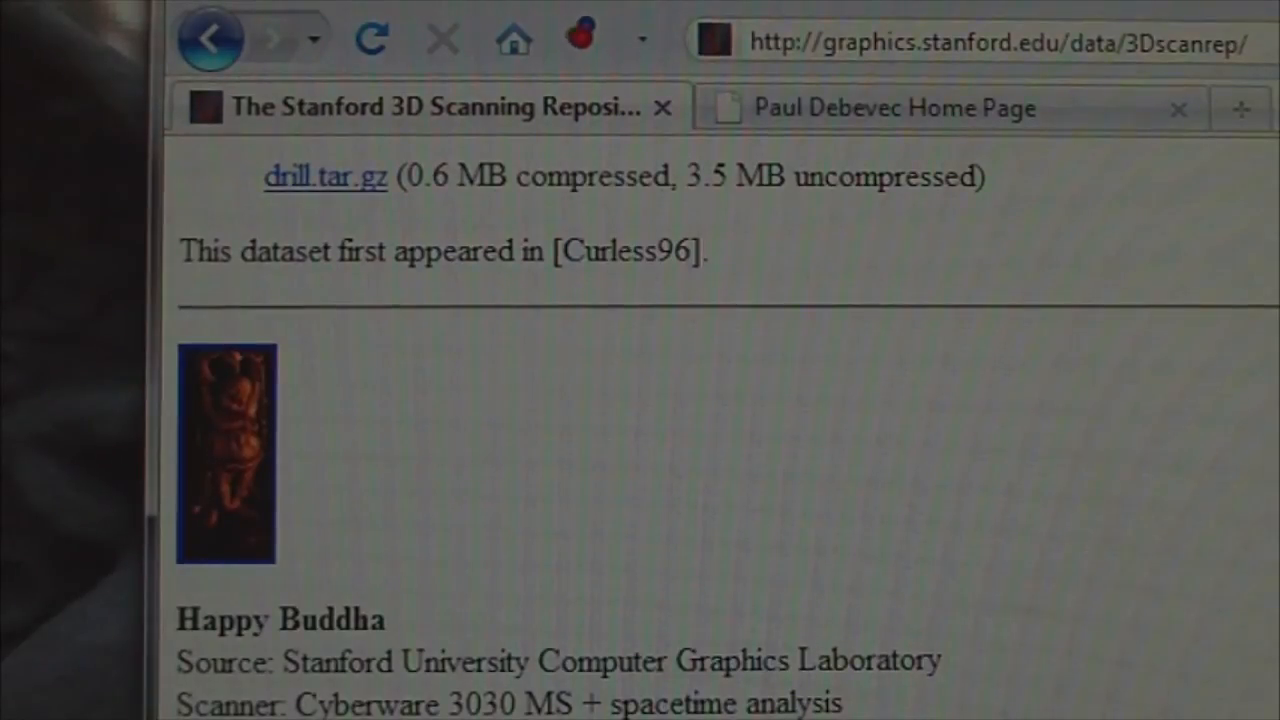